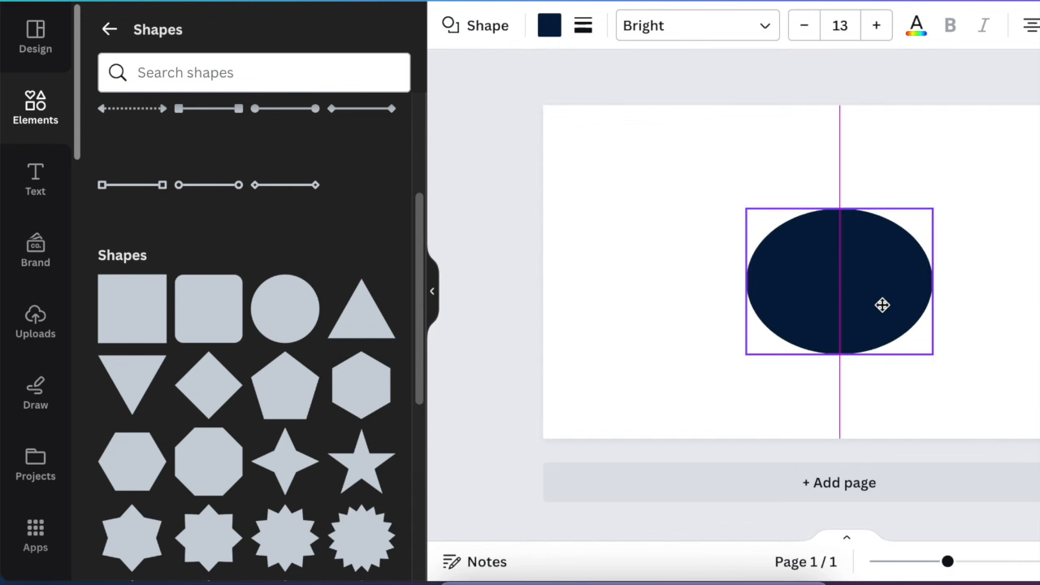
Step: Colour the oval black and search the Shapes library for a 'curved line' graphic
left_click(549, 26)
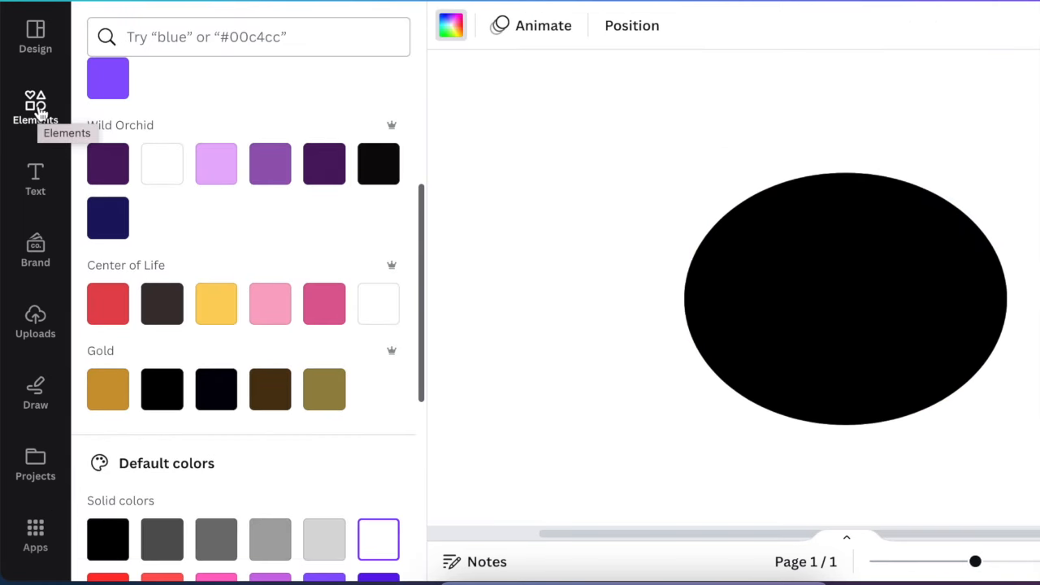
left_click(36, 111)
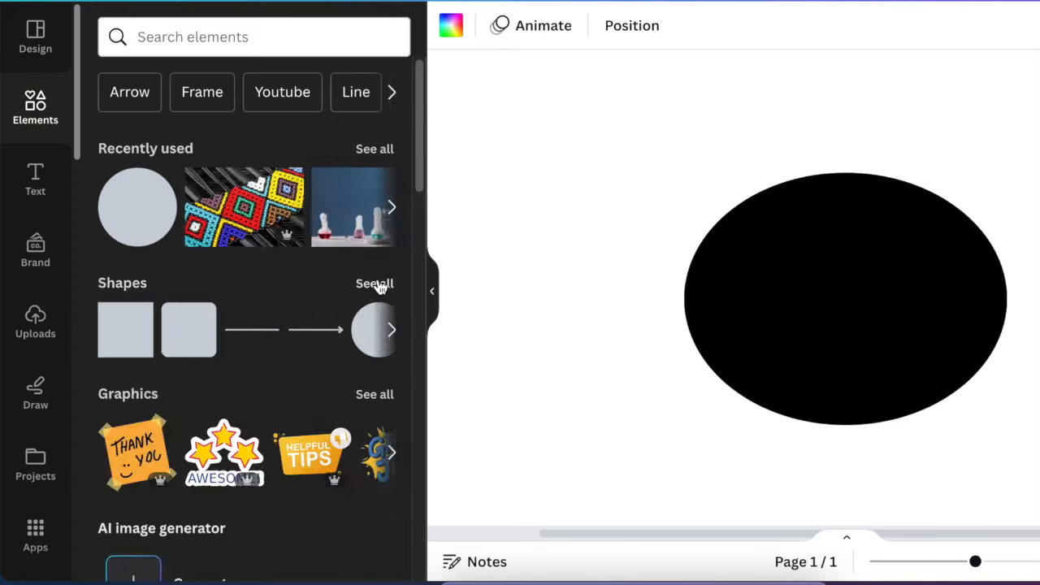
left_click(374, 283)
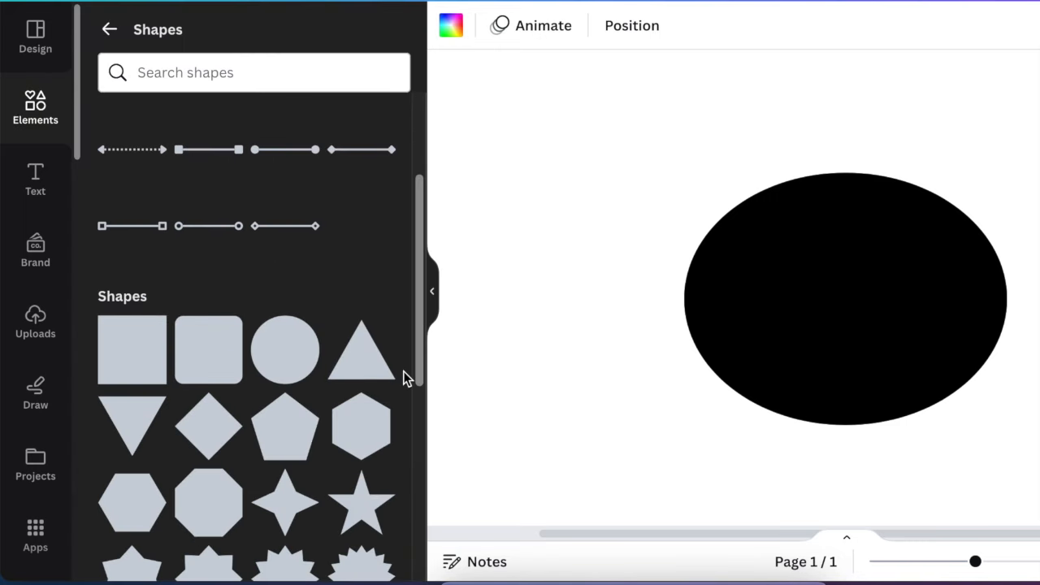
type("curved line")
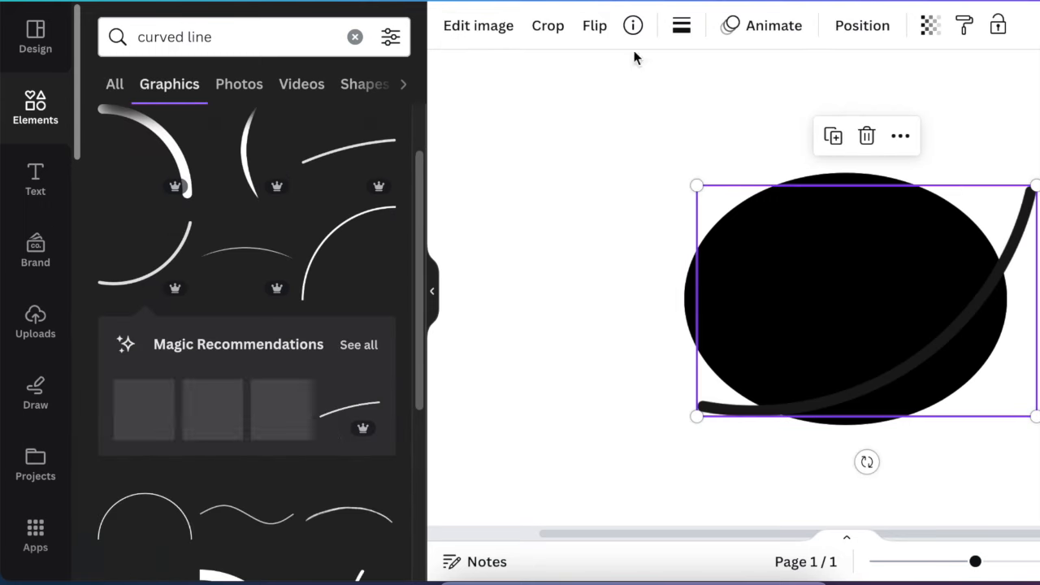
Step: Add white curved bands and recolour the diamond outlines yellow, red, green and cyan
left_click(683, 26)
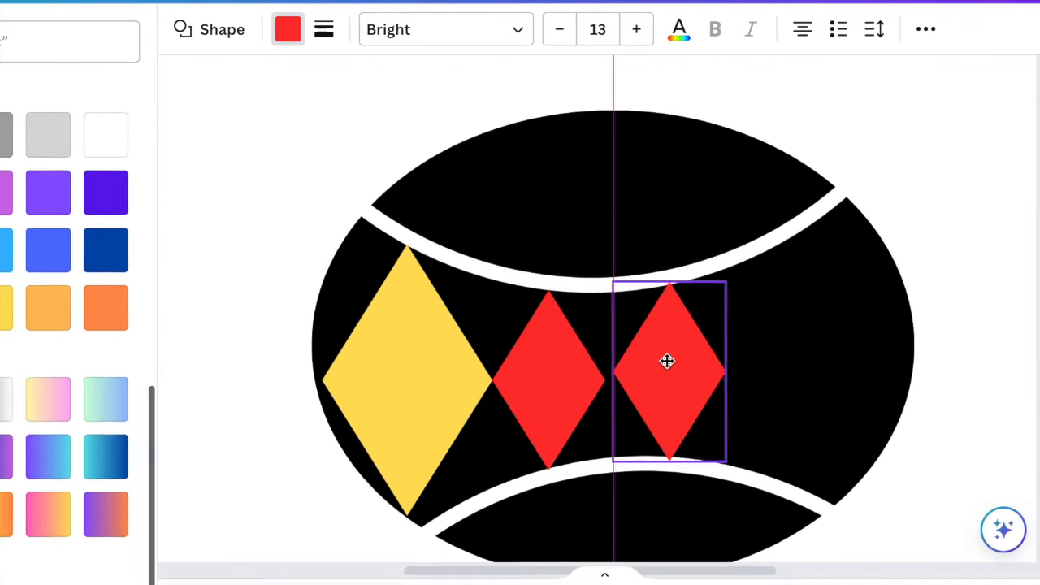
left_click(666, 361)
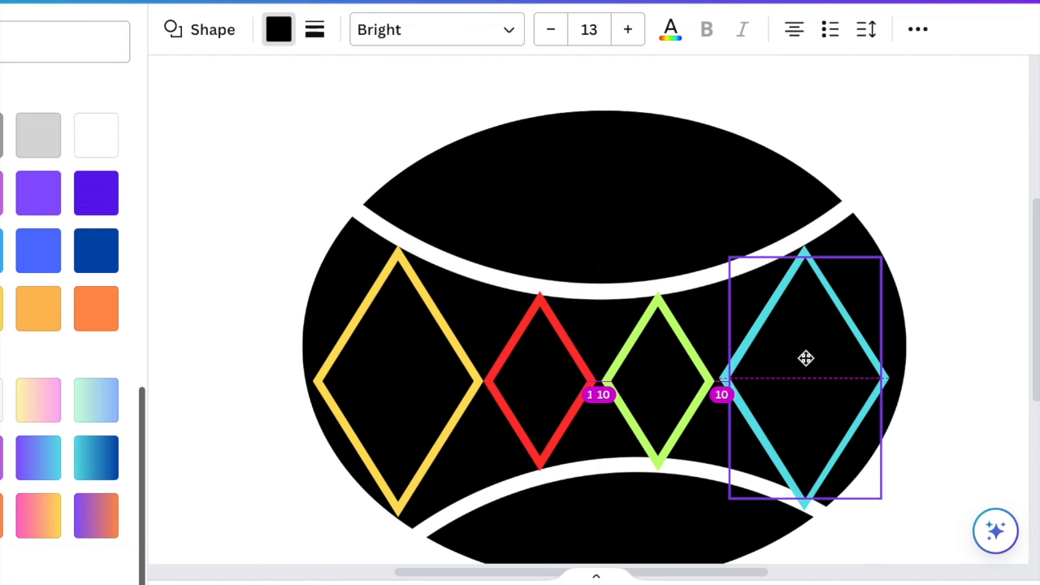
Step: Nest smaller recoloured diamonds inside each outline and add a brown oval rim on top
left_click(398, 381)
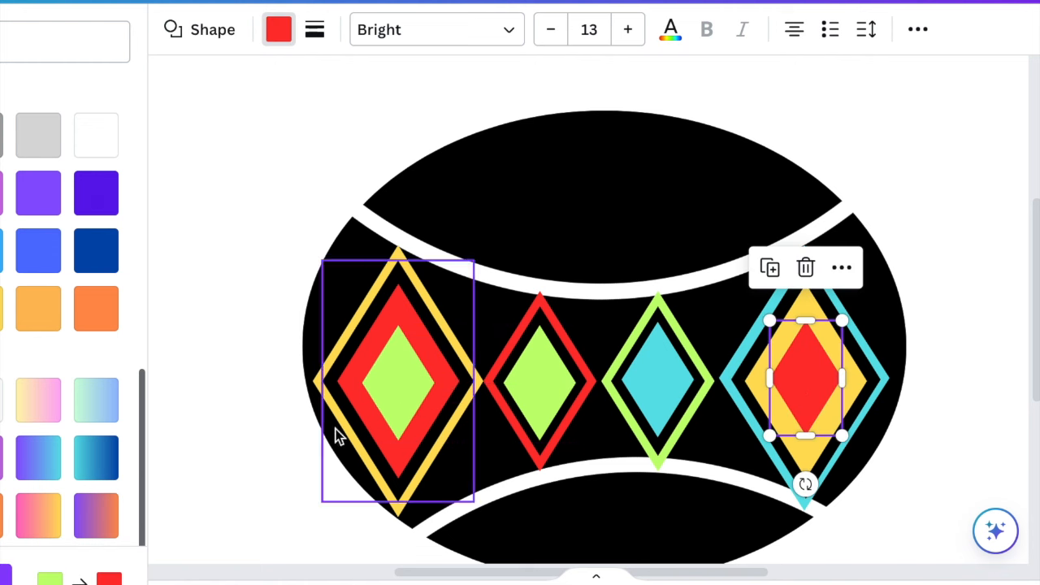
left_click(96, 309)
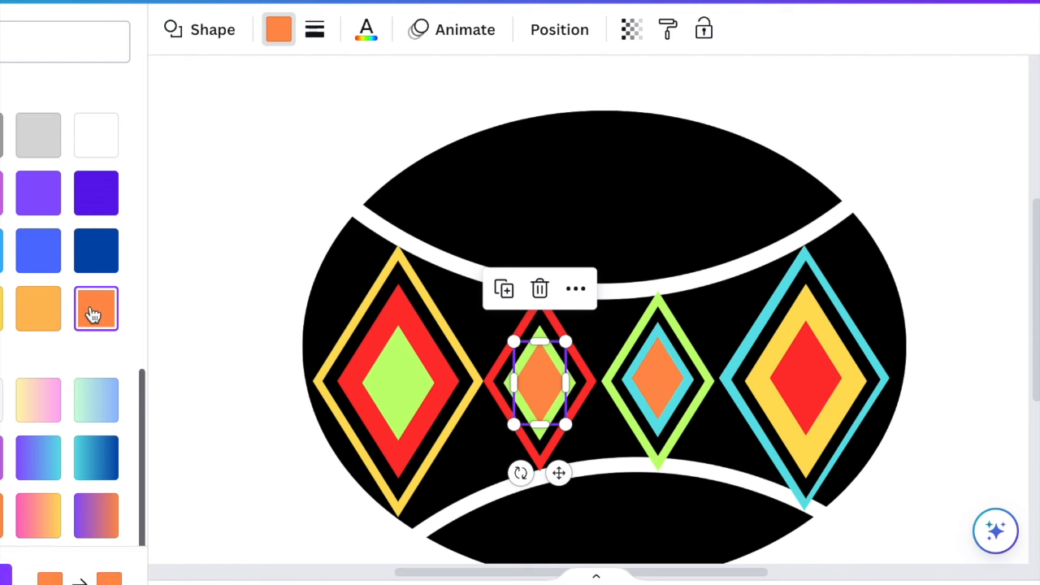
right_click(540, 382)
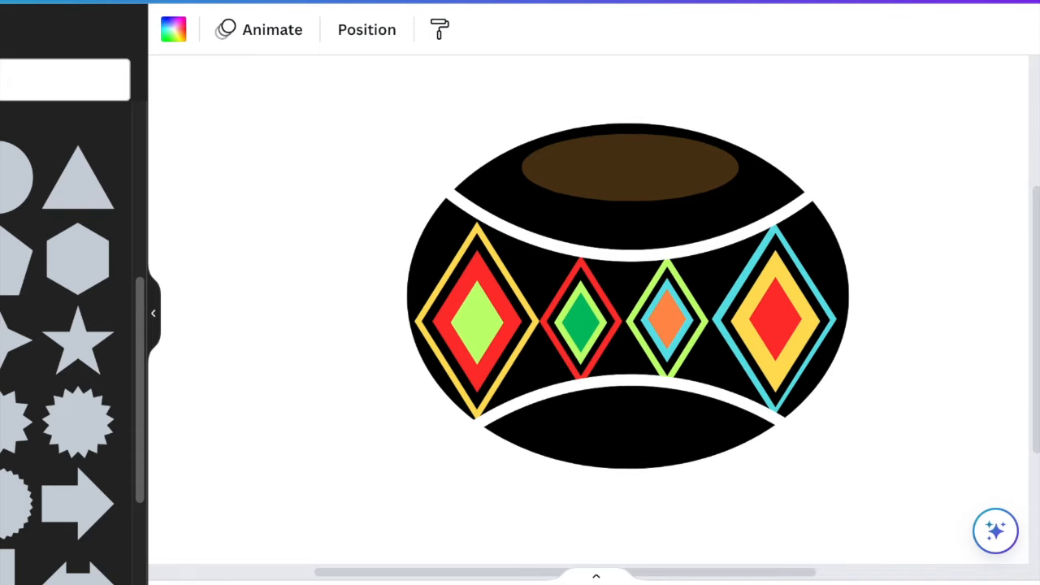
Step: Form a spoon by attaching a brown oval bowl to the end of the brown handle line
left_click(478, 321)
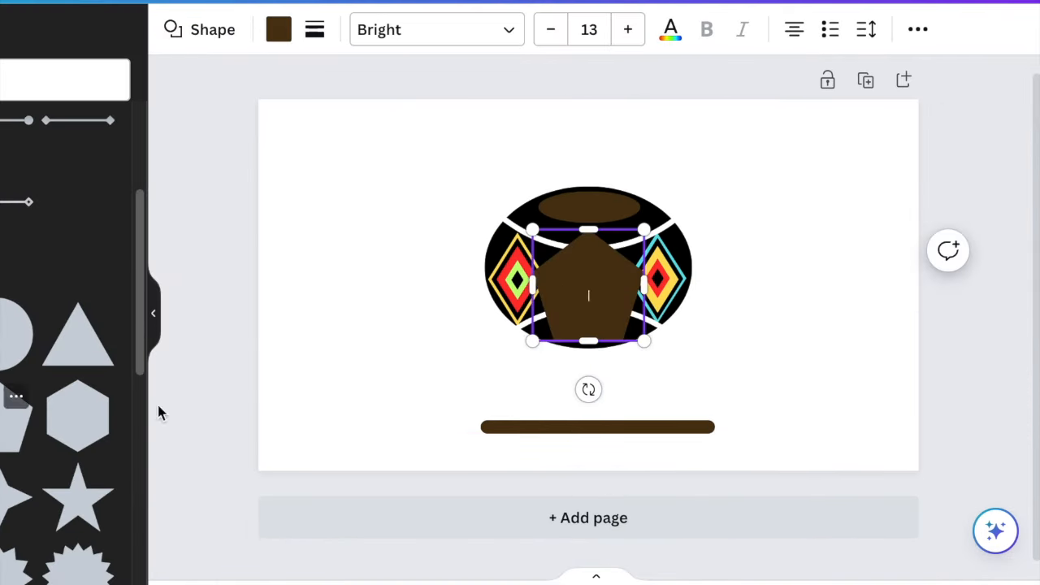
left_click_drag(588, 294, 762, 307)
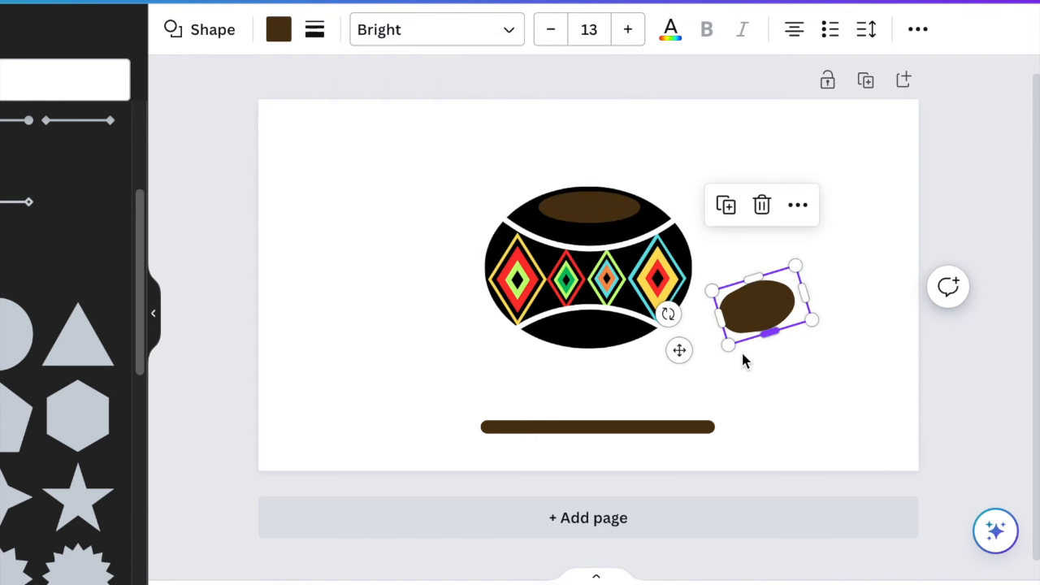
left_click_drag(761, 305, 731, 425)
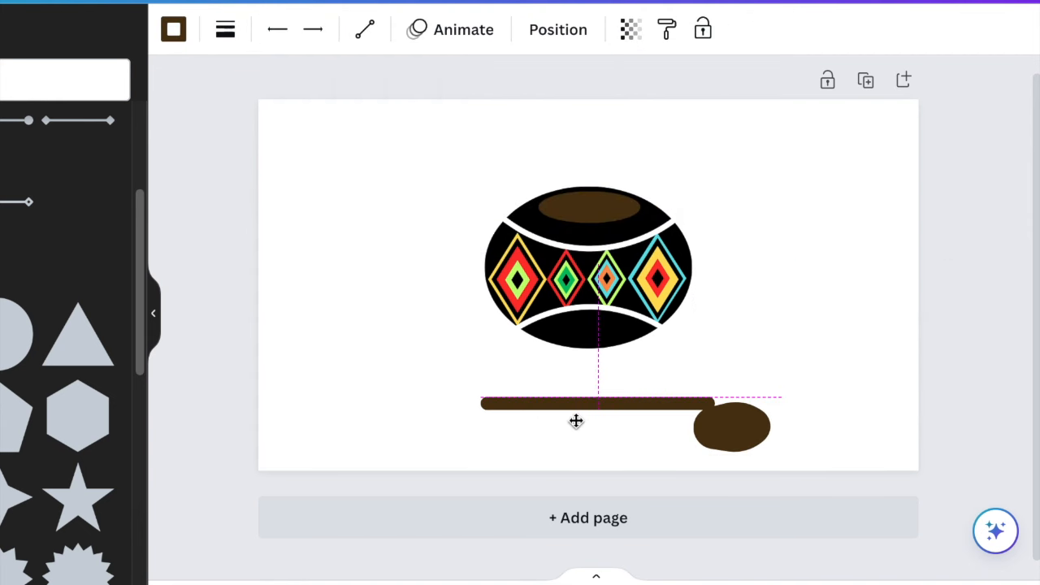
left_click(593, 403)
type("TASTE AFRICA")
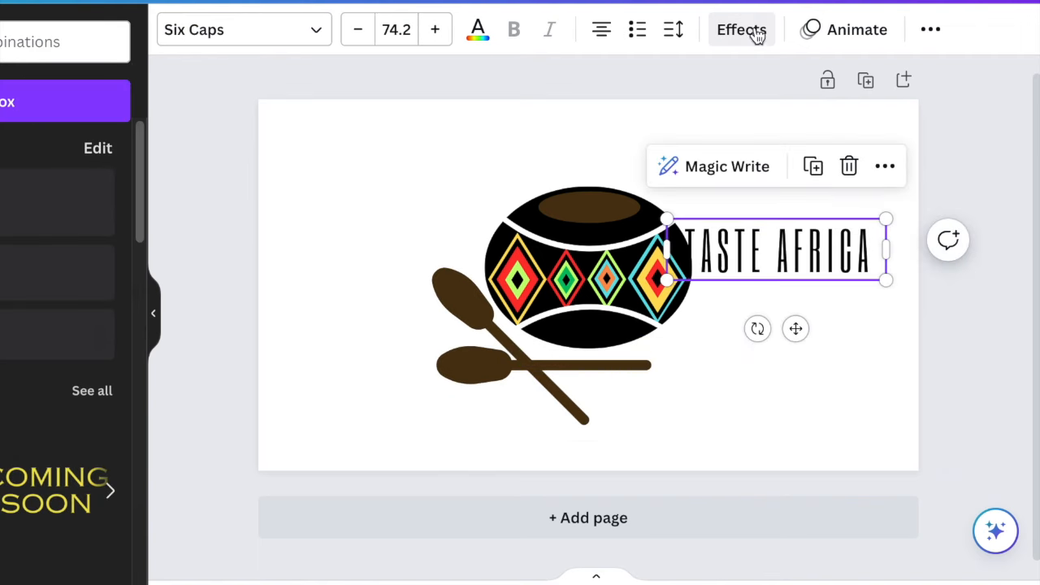
Step: Apply a curve effect to the 'TASTE AFRICA' Six Caps text beside the crossed spoons
left_click(741, 29)
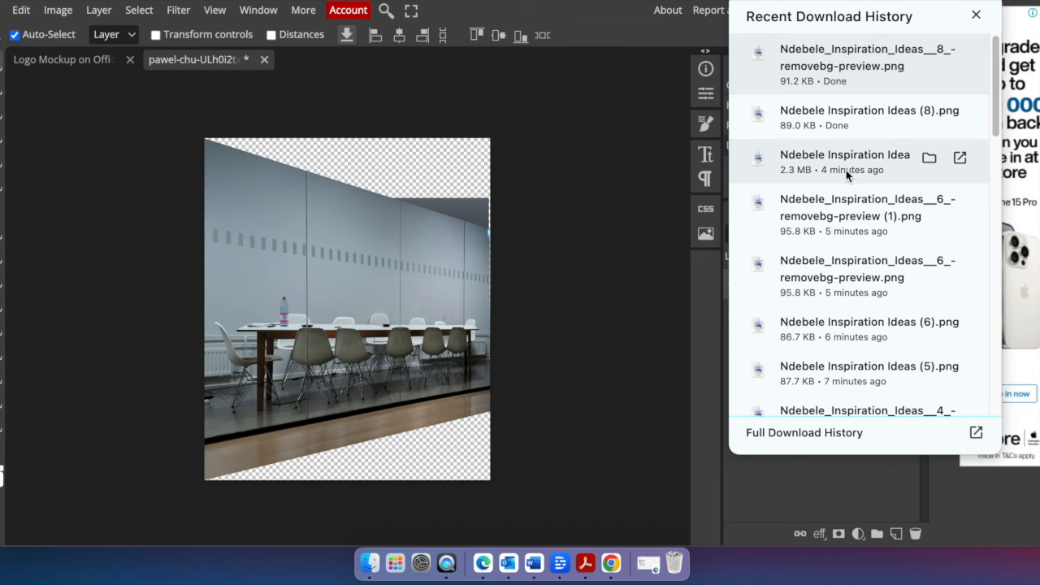
Step: Place the downloaded logo PNG into the mockup and warp it to fit
left_click(21, 9)
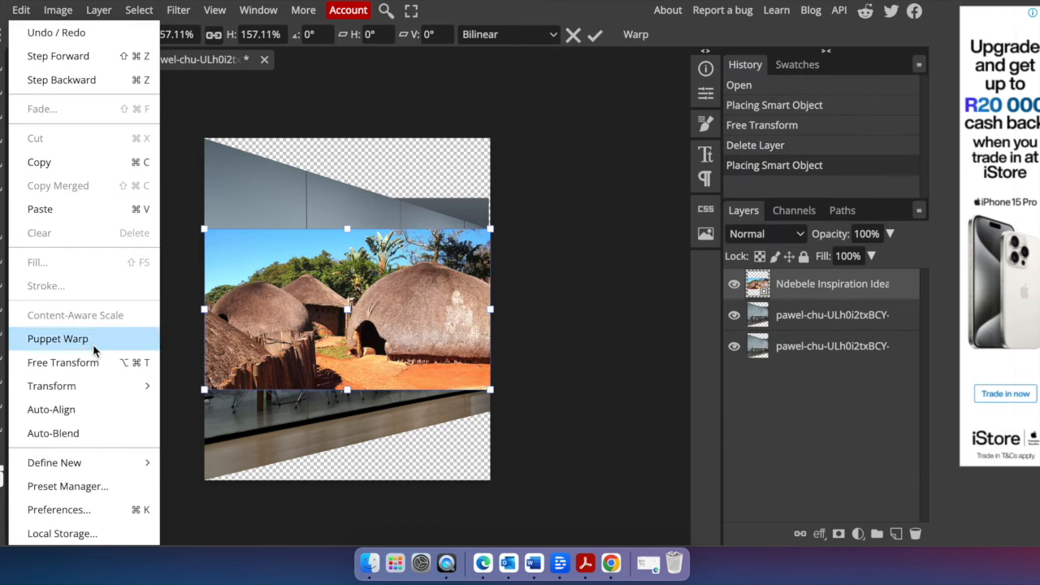
left_click(58, 338)
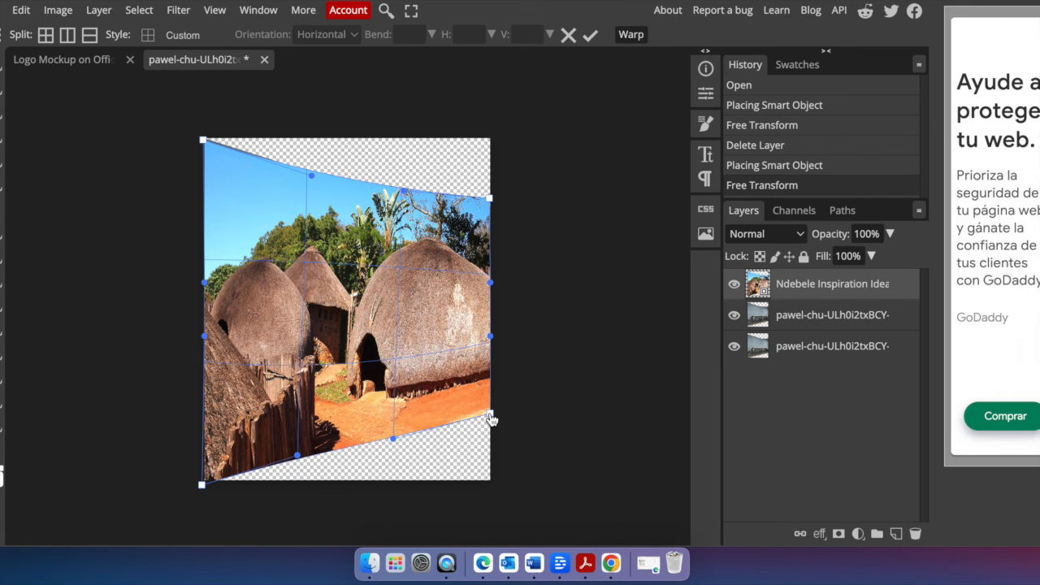
left_click(592, 34)
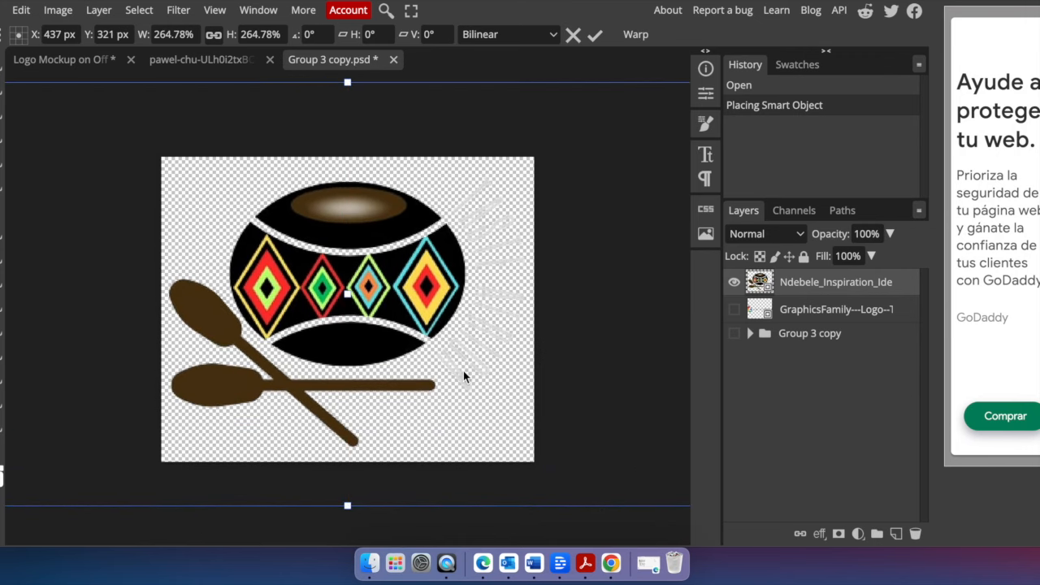
Step: Return to the logo mockup document and bring up its file options for export
left_click(63, 59)
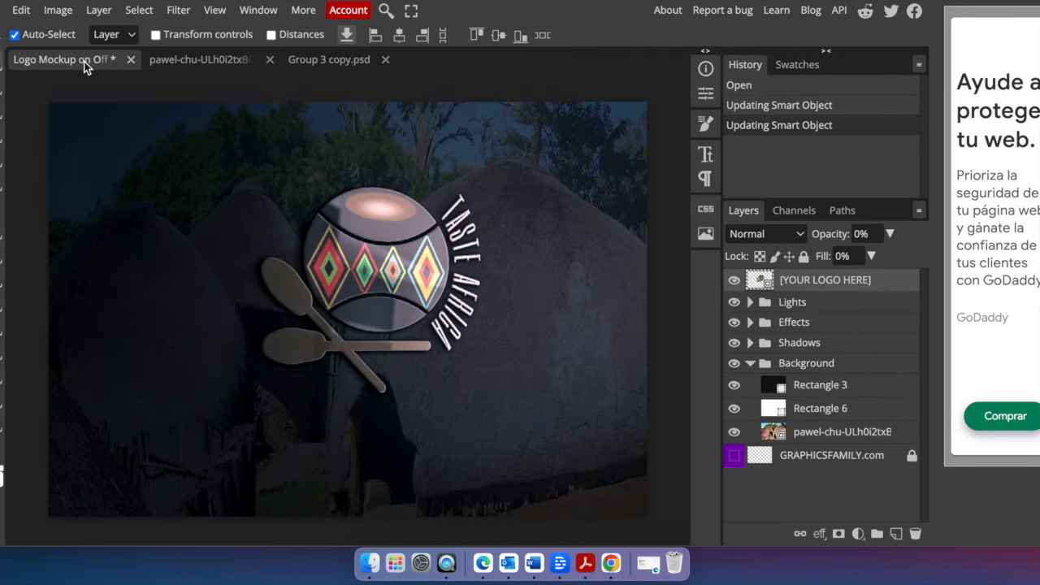
left_click(21, 10)
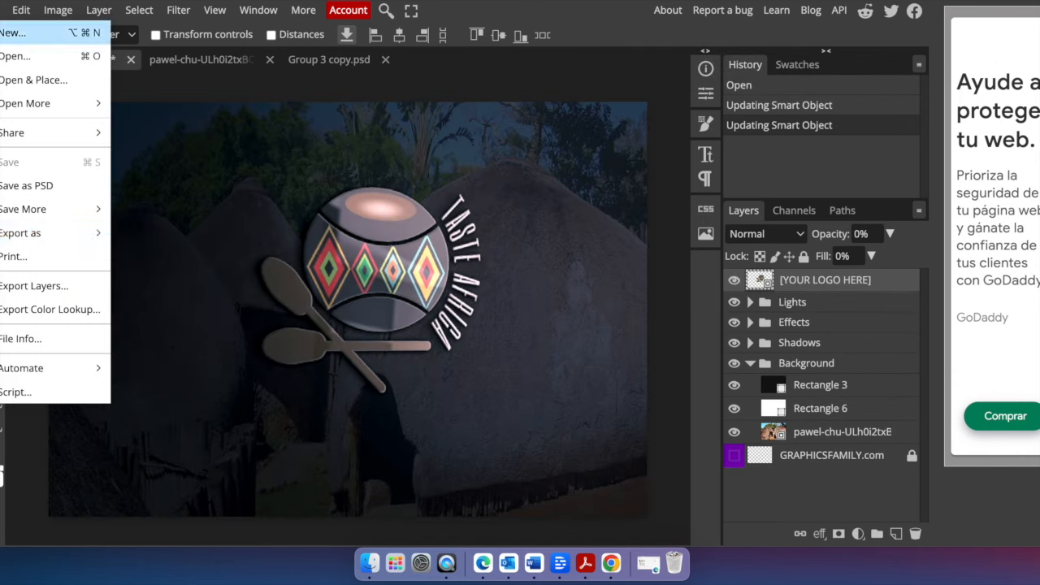